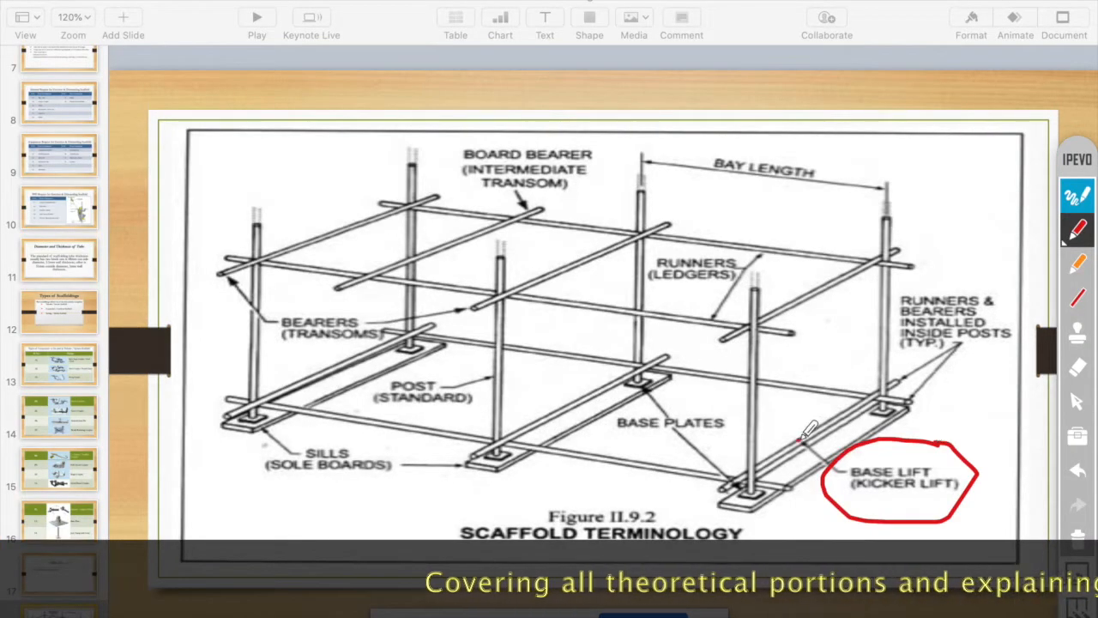
# Draw pen marks on the scaffold diagram: an arrow at the base lift, then circle the bearer and runner joints.
pyautogui.moveTo(802, 210); pyautogui.dragTo(807, 292)
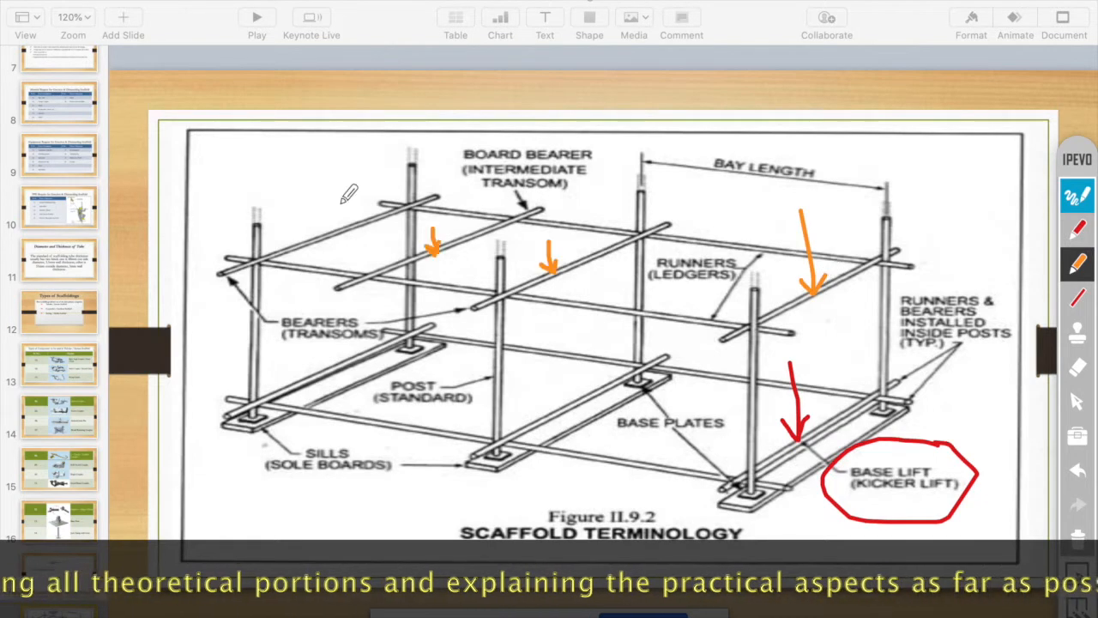
pyautogui.moveTo(498, 249); pyautogui.dragTo(506, 446)
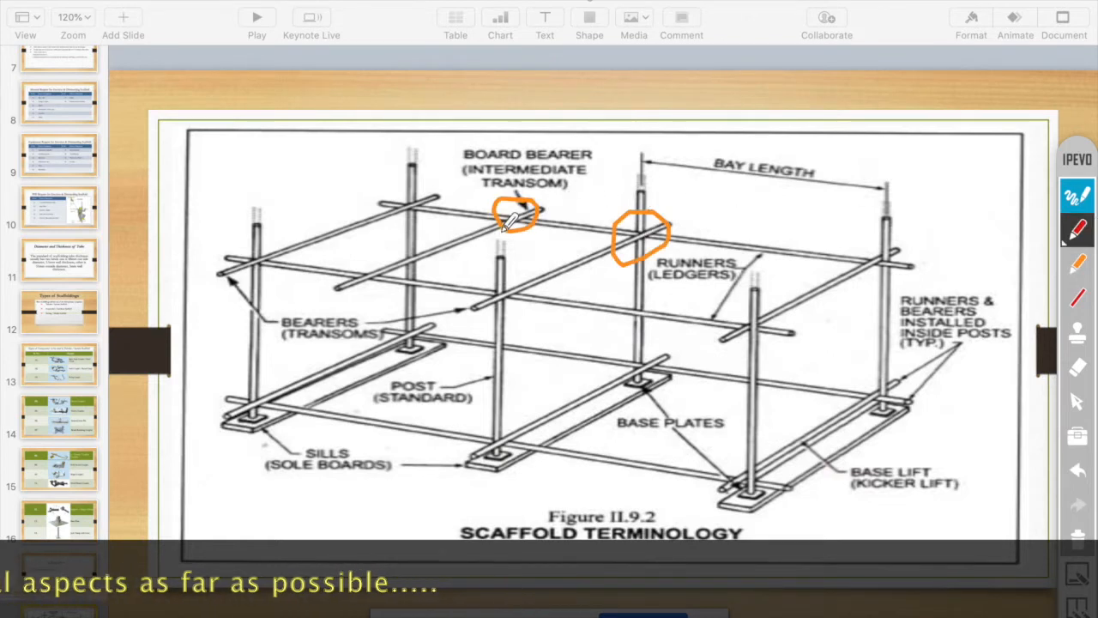
pyautogui.moveTo(391, 180); pyautogui.dragTo(424, 218)
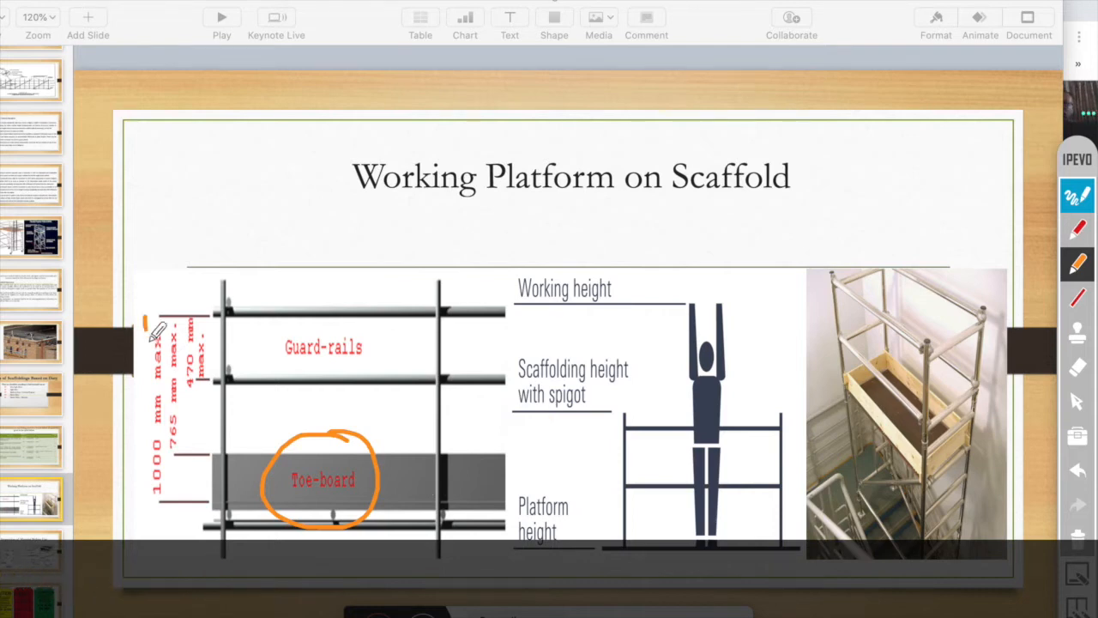
# Ink a mark around the toe-board and guard-rail height on the Working Platform slide.
pyautogui.moveTo(150, 322); pyautogui.dragTo(135, 510)
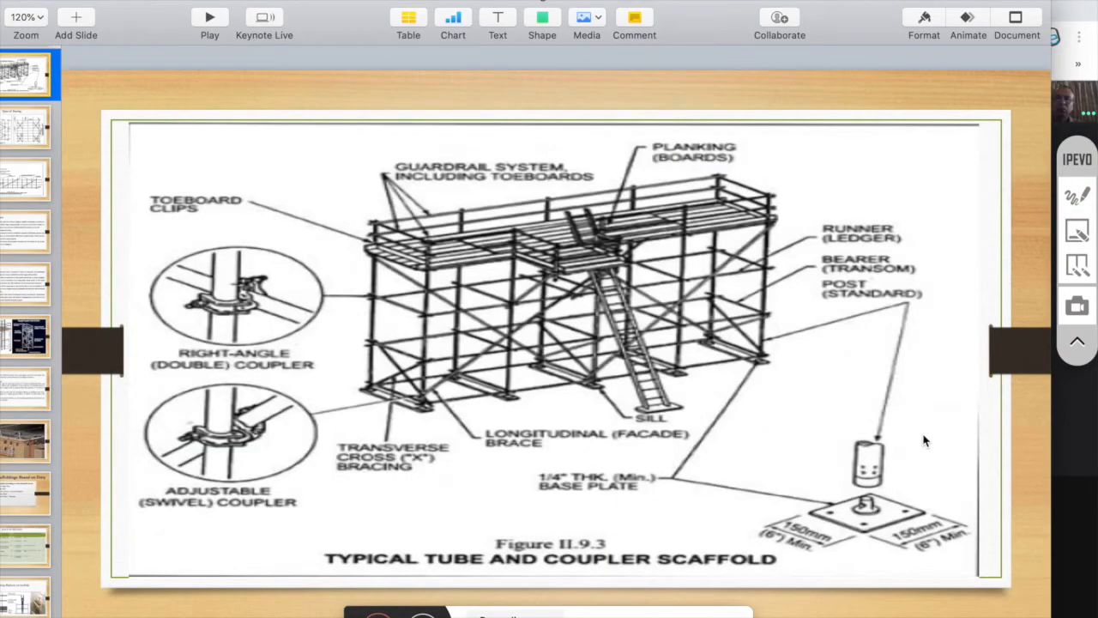
# Draw a red arrow at the transverse cross bracing, then start presenting a Chrome tab in Google Meet.
pyautogui.moveTo(304, 360); pyautogui.dragTo(382, 381)
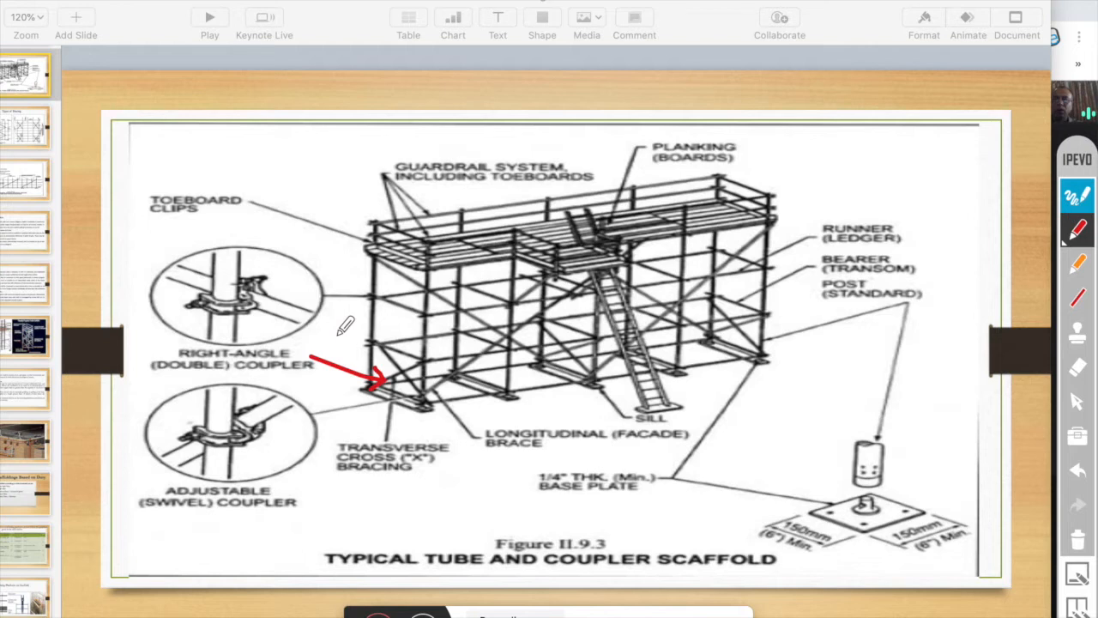
pyautogui.click(1079, 330)
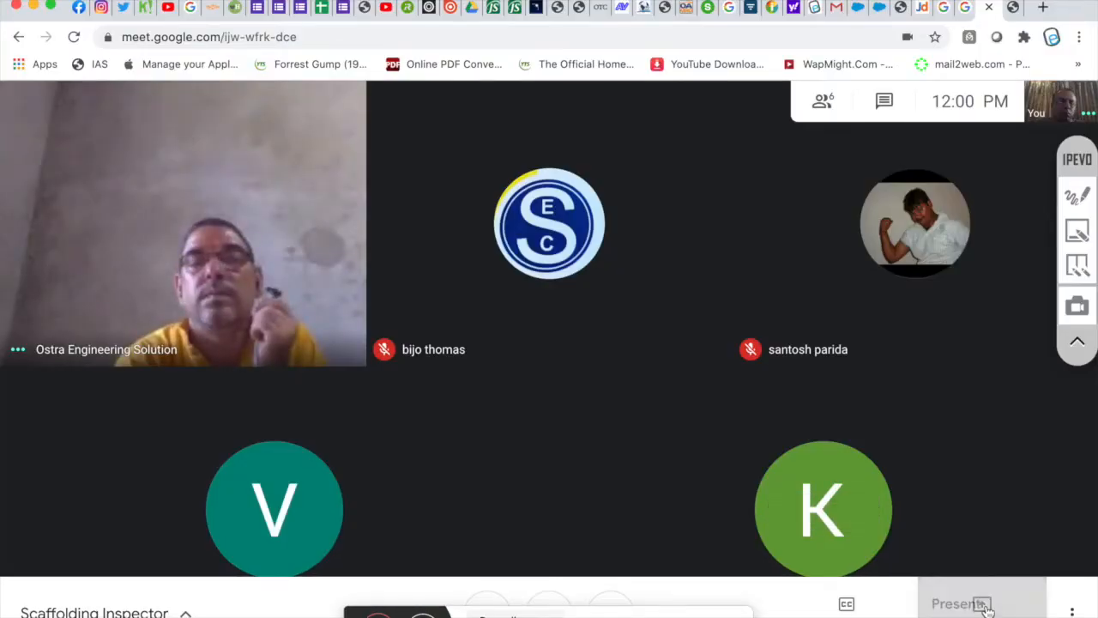
pyautogui.click(961, 603)
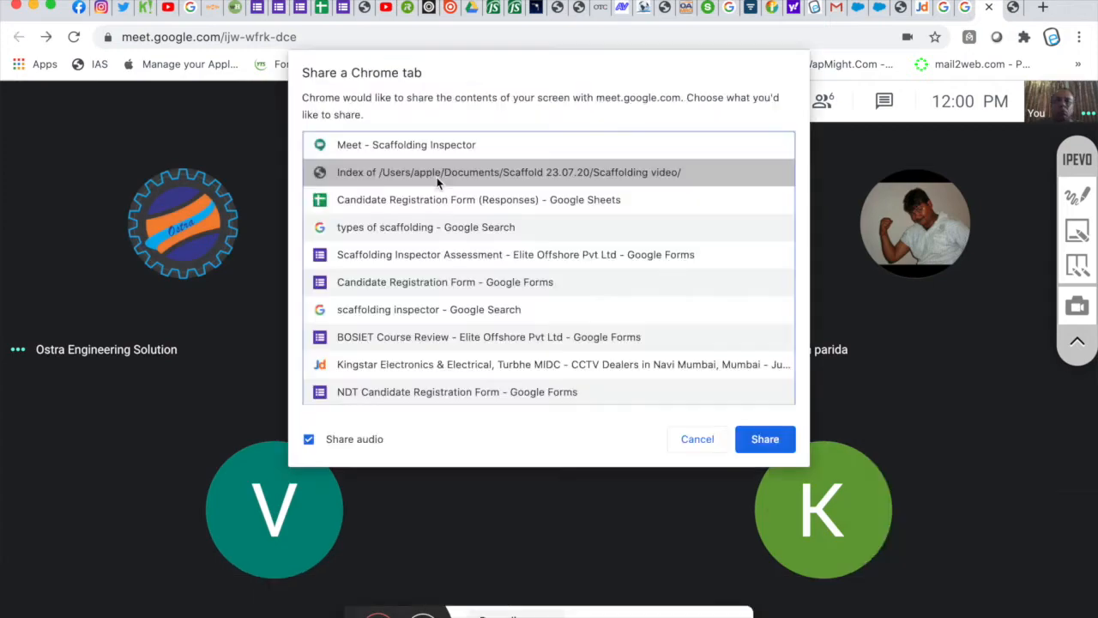